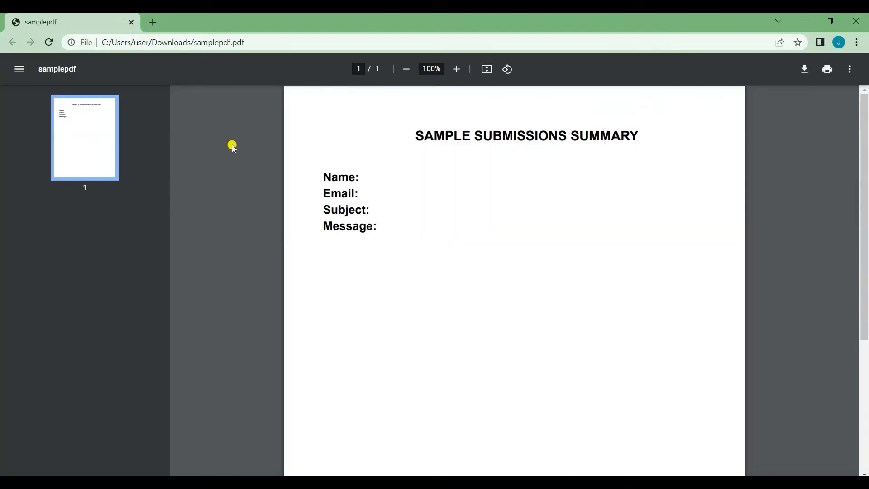
mouse_move(635, 221)
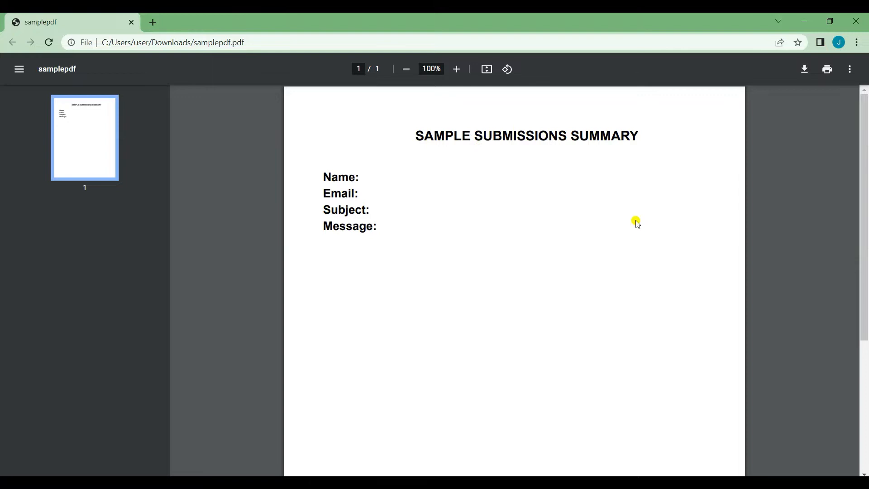
mouse_move(478, 243)
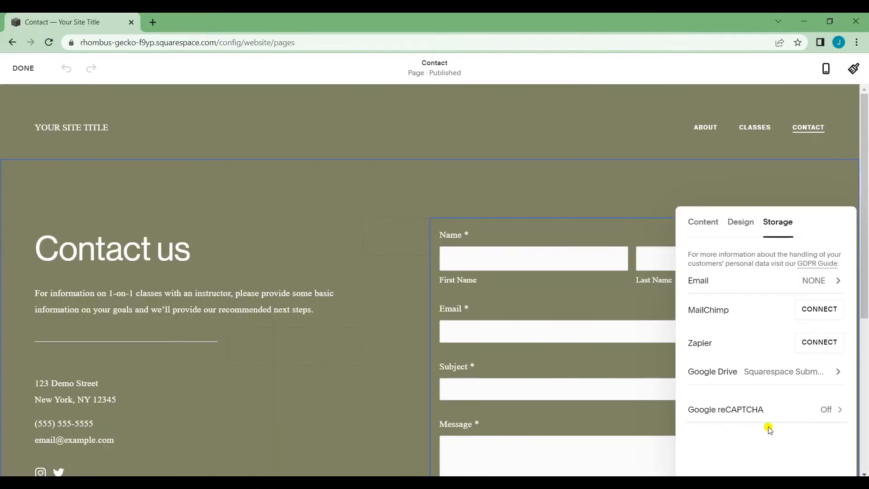
mouse_move(729, 375)
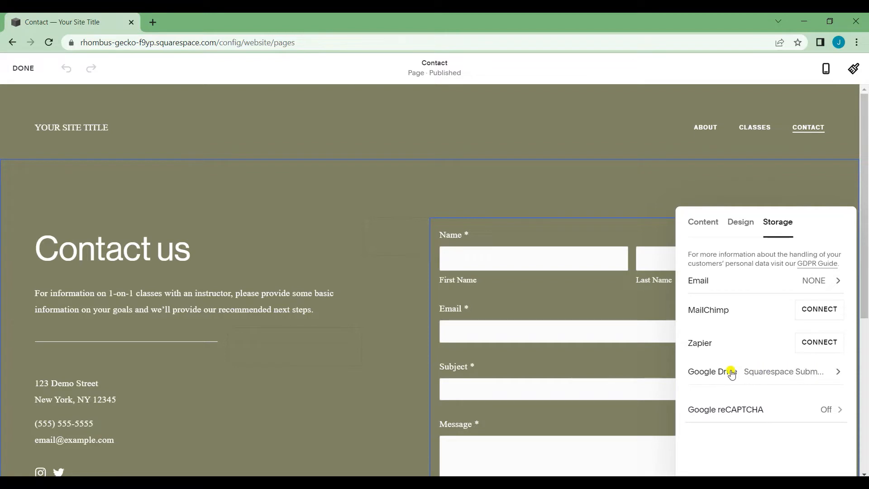
Open the Squarespace Submissions spreadsheet from the form block's Google Drive storage.
click(766, 371)
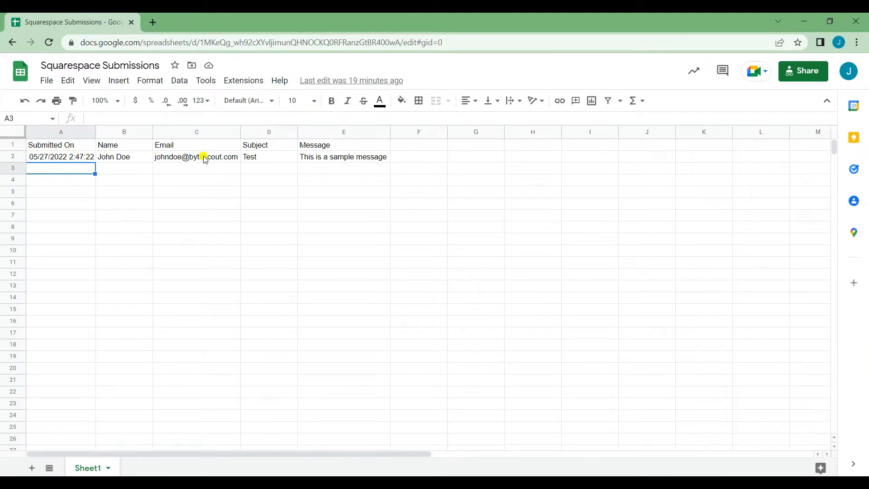
mouse_move(312, 161)
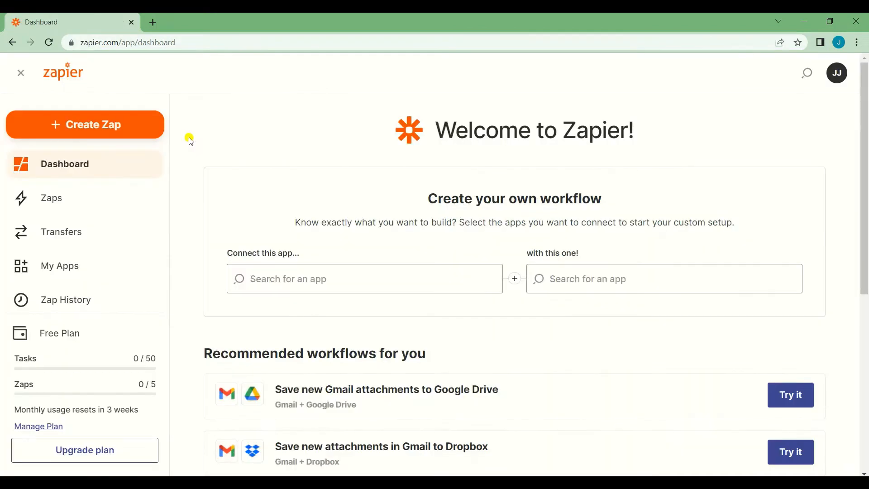
mouse_move(105, 125)
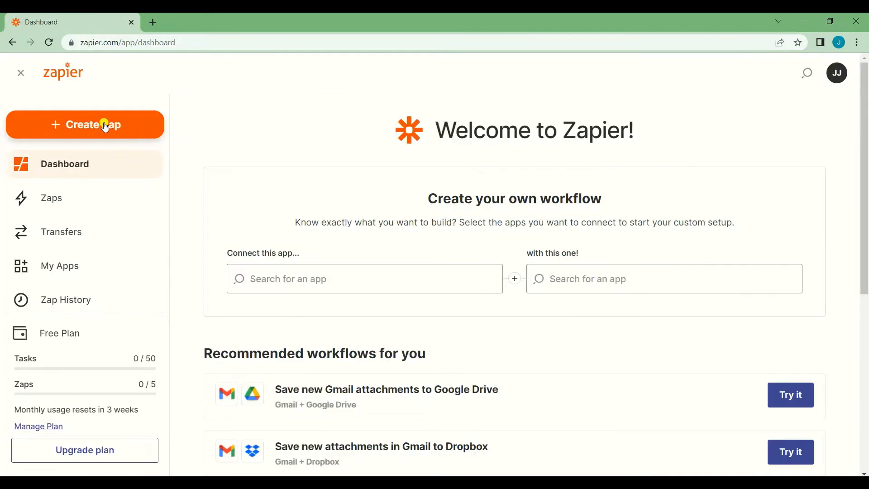
Create a new Zap from the Zapier dashboard.
click(103, 125)
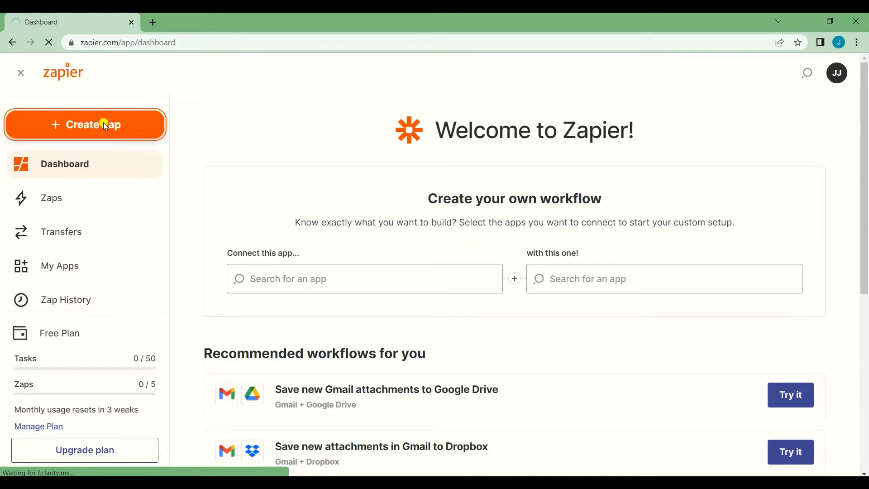
click(103, 124)
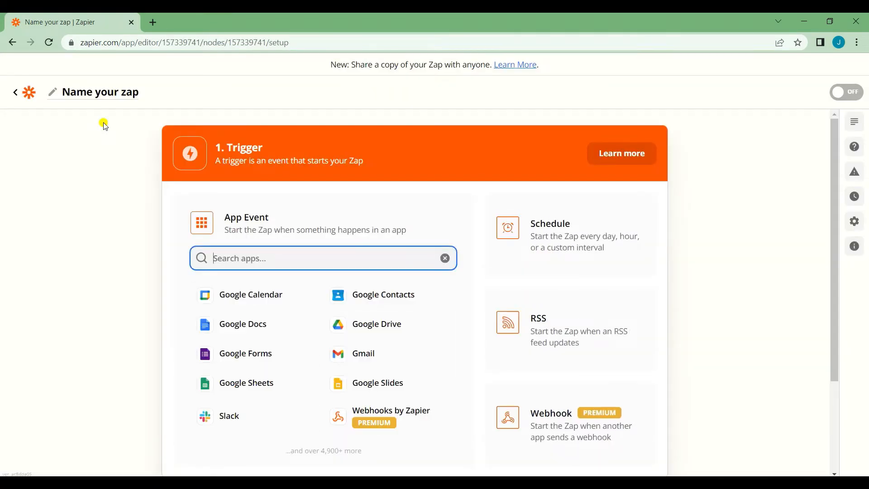
mouse_move(250, 256)
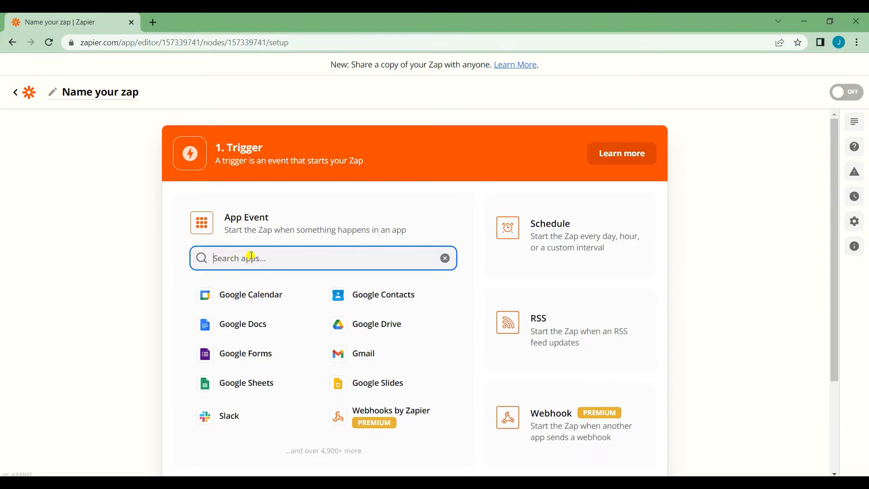
Choose Google Sheets with the New Spreadsheet Row trigger event and continue.
text(Google)
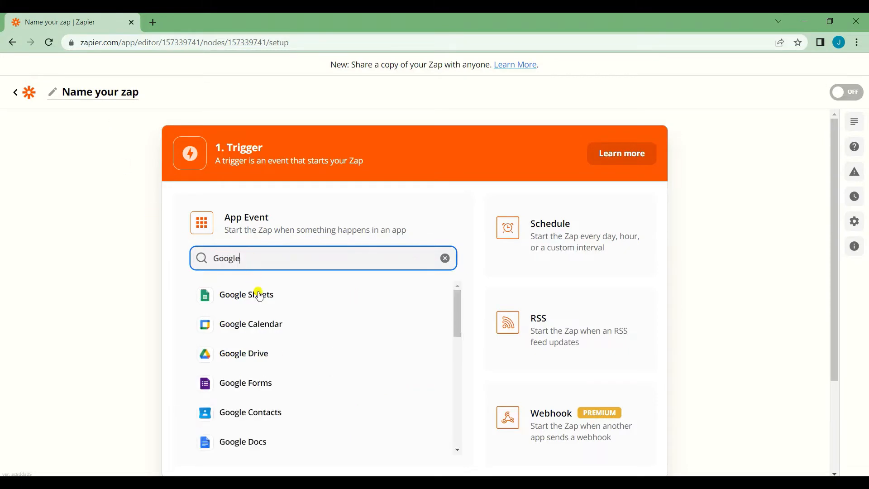
click(245, 295)
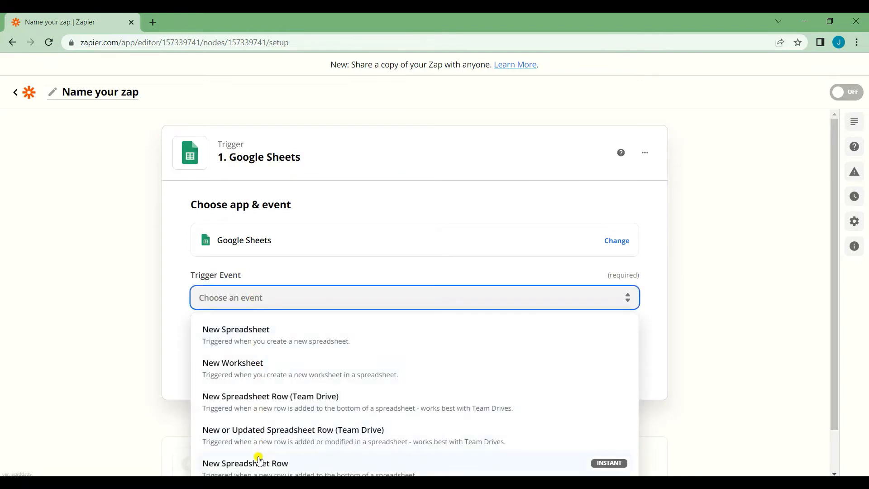
click(245, 464)
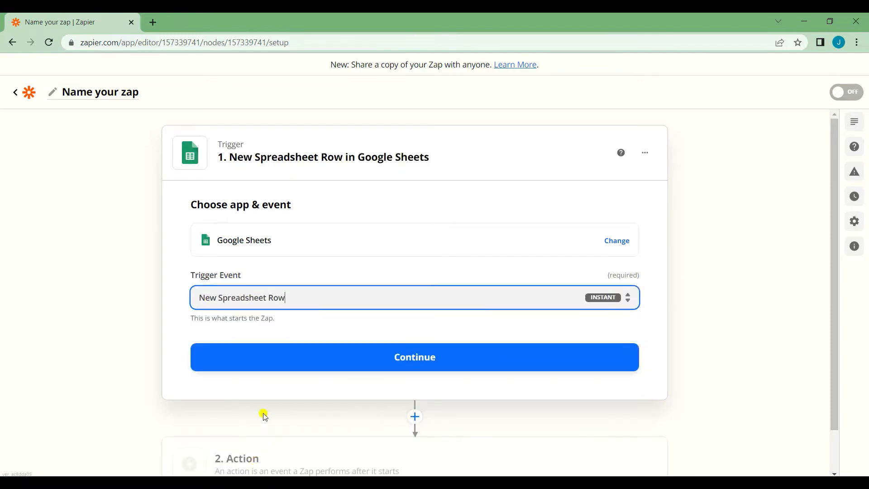
click(415, 357)
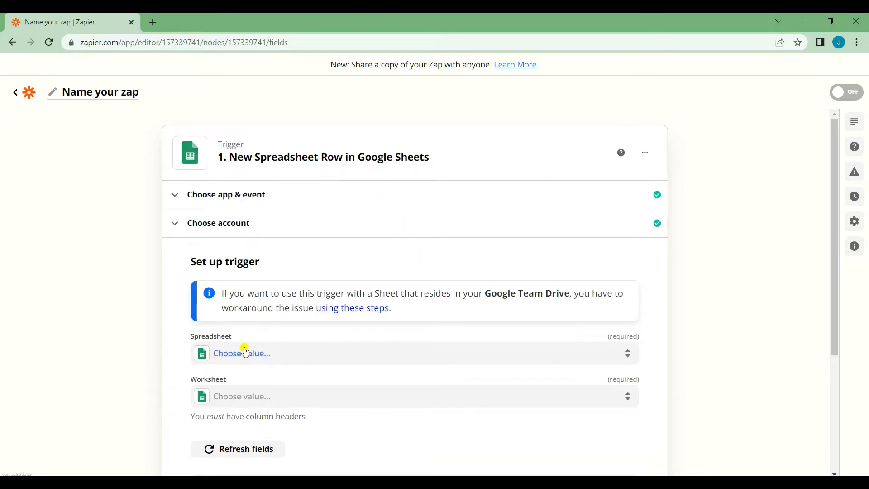
Select the Squarespace Submissions spreadsheet's Sheet1, test the trigger for a sample row, and continue.
click(242, 353)
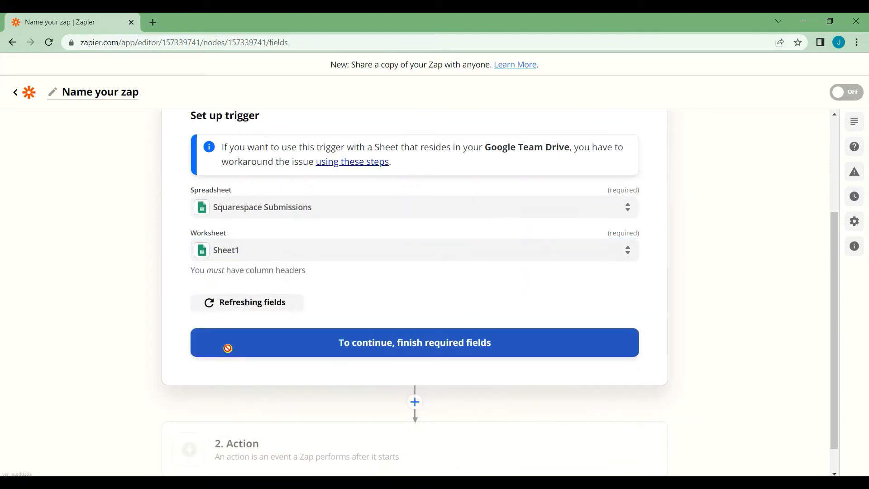
click(415, 342)
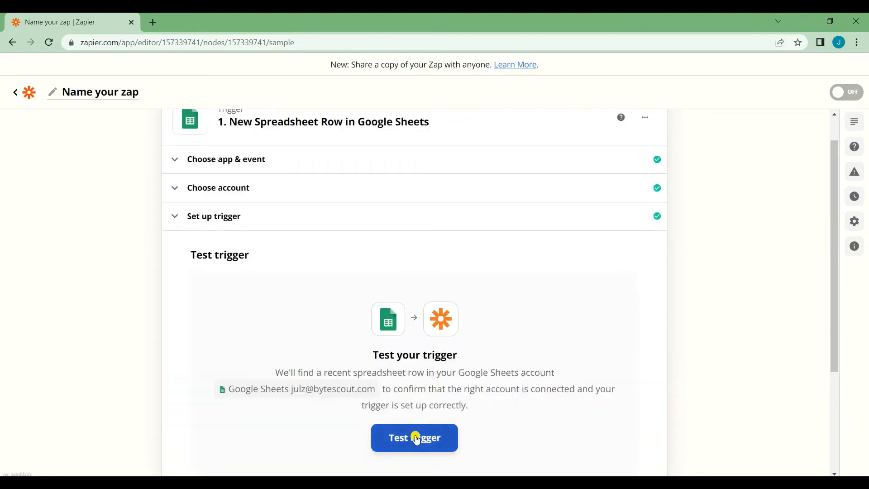
click(415, 438)
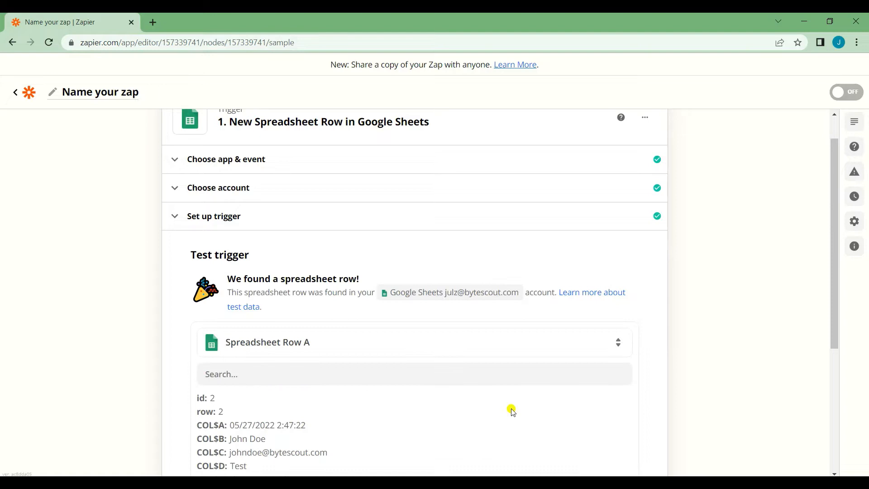
scroll(down, 3)
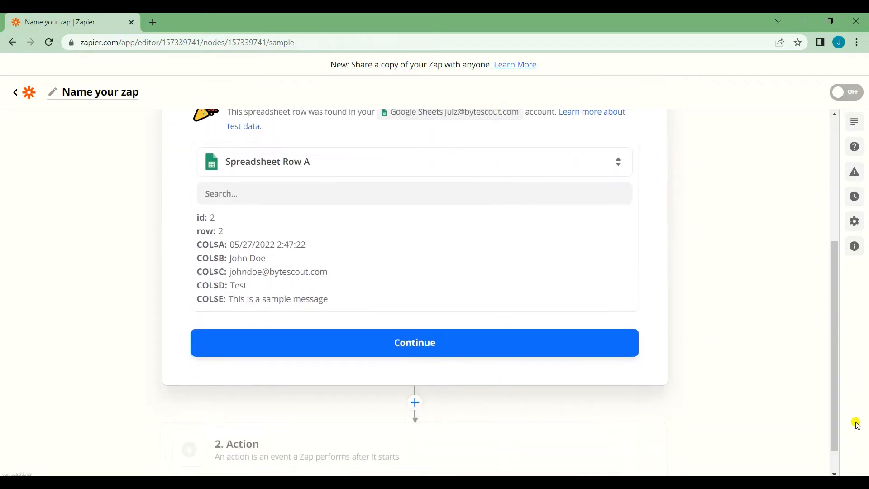
click(415, 342)
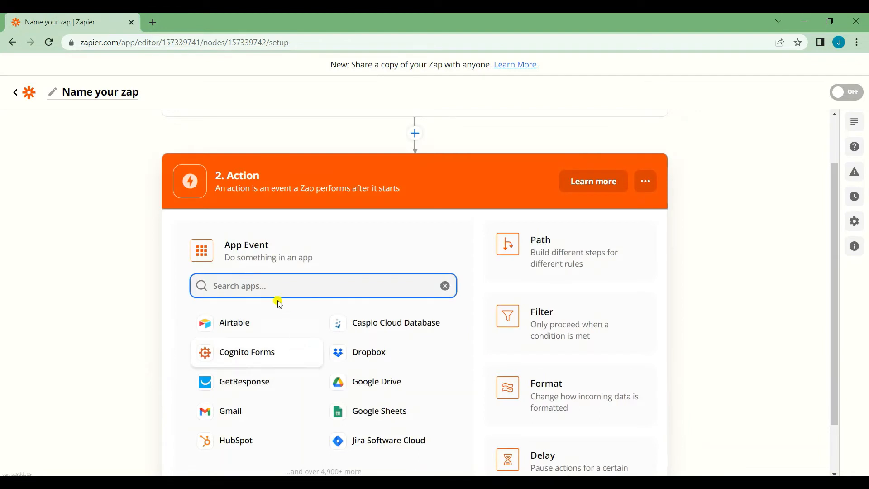
Choose PDF.co as the action app with the PDF Filler event and continue.
text(PDF.c)
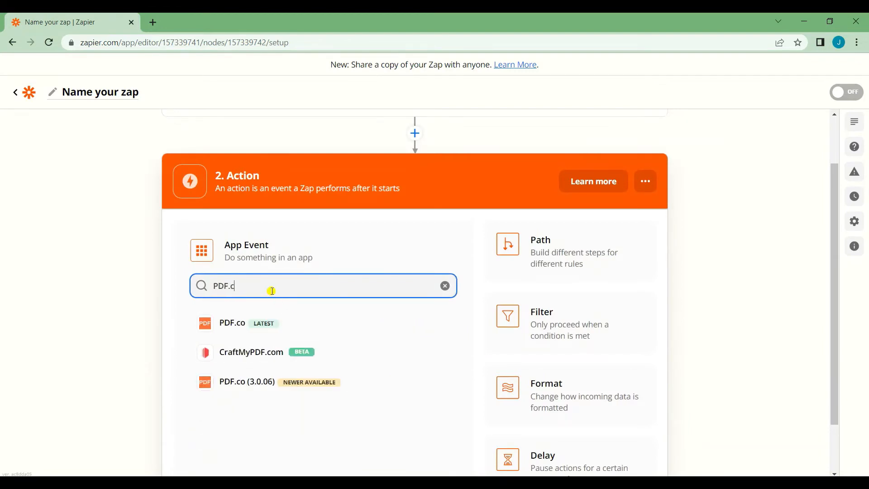
click(232, 322)
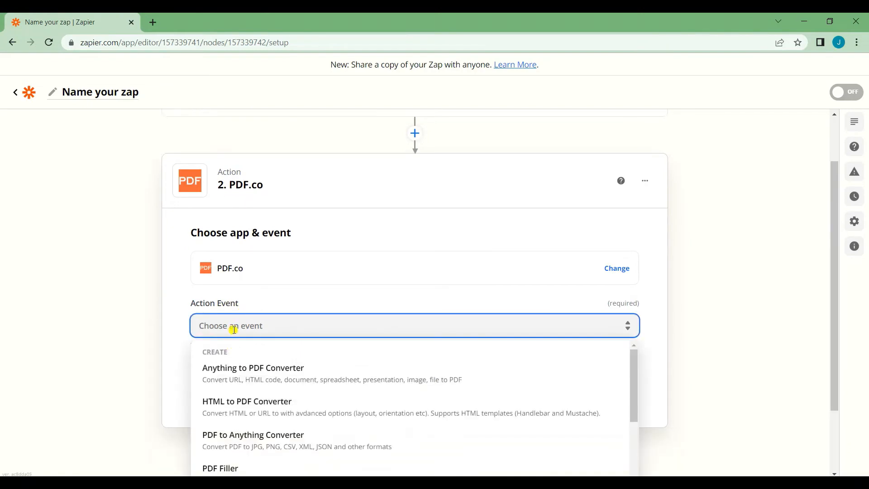
text(PDF Fi)
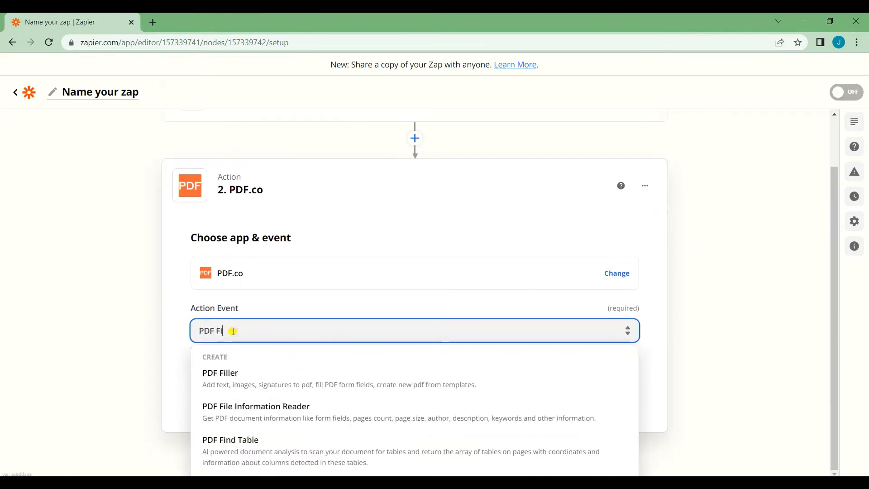
click(220, 373)
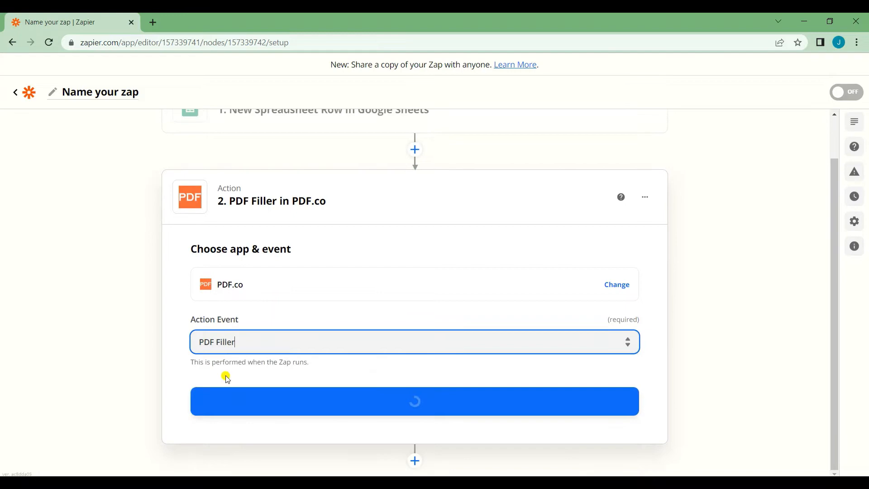
click(414, 401)
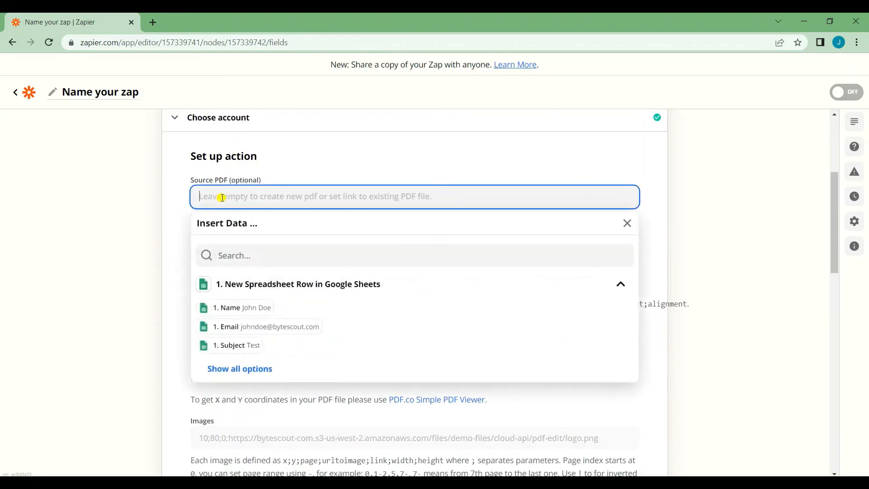
Enter the filetoken source PDF and text objects with coordinates and the spreadsheet Name value, then continue to testing.
text(filetoken://5128d57caccbc8aba9faf347fc4d6305833bc64f6d2d0520b6)
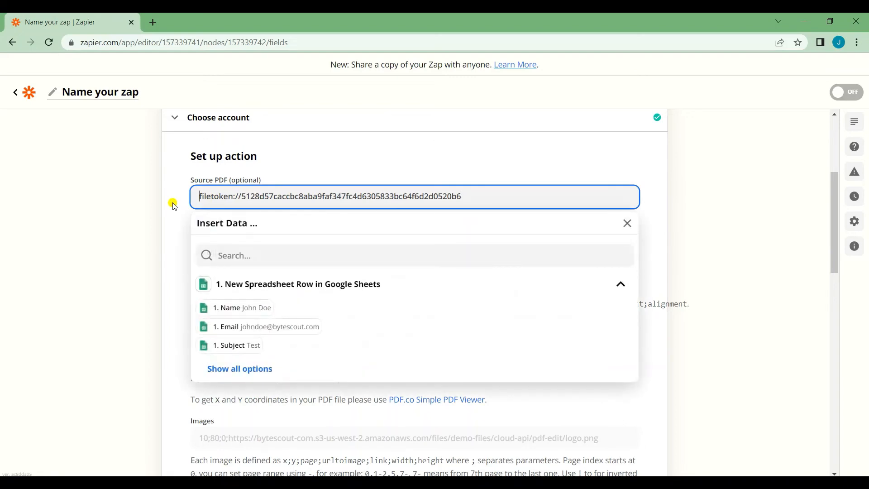
click(626, 222)
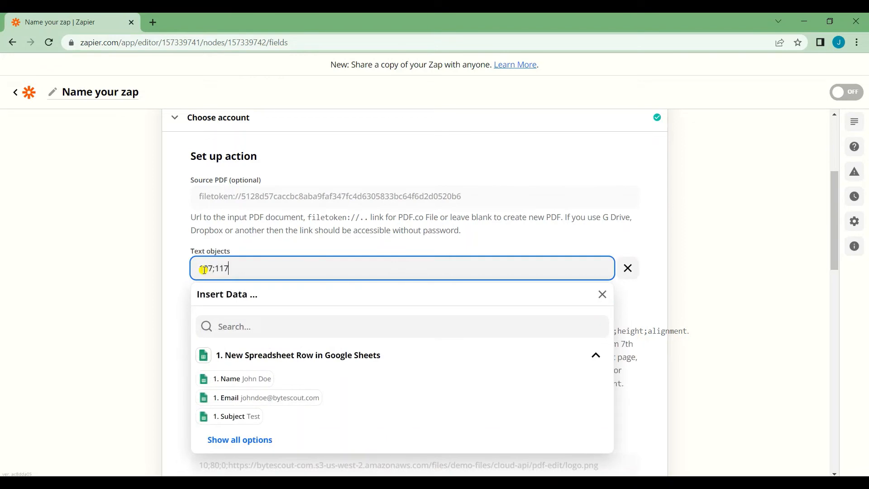
text(;0)
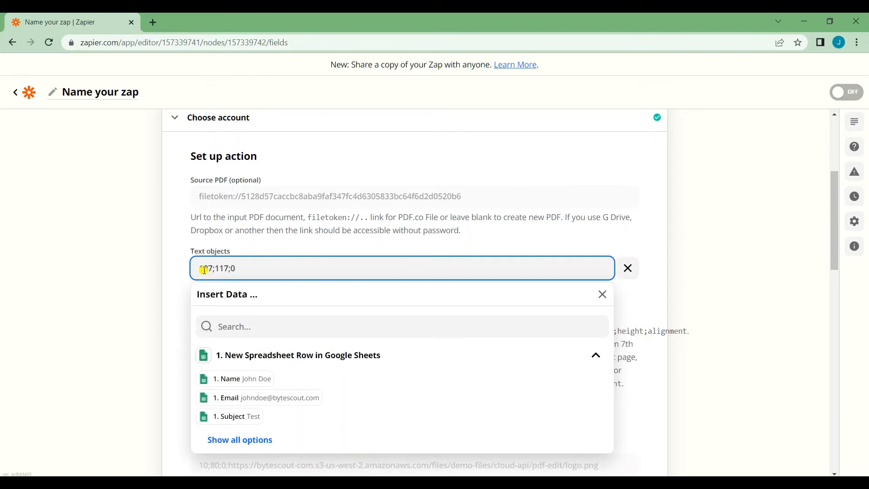
text(;)
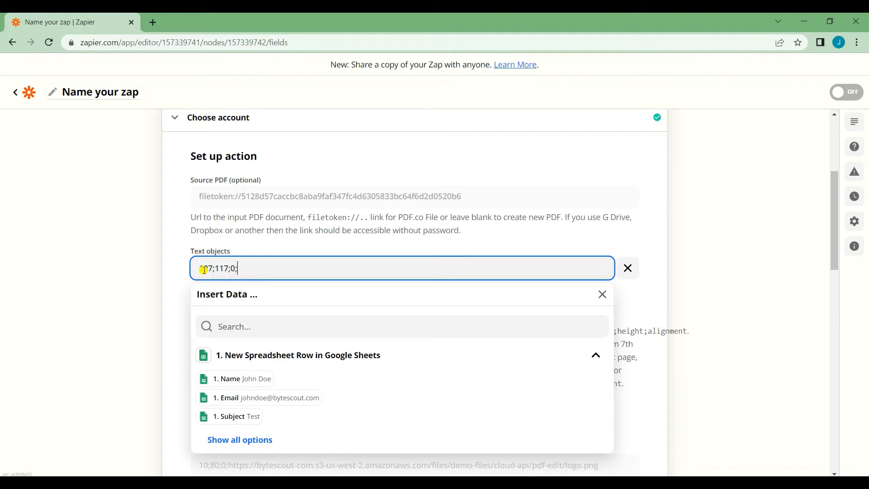
click(233, 378)
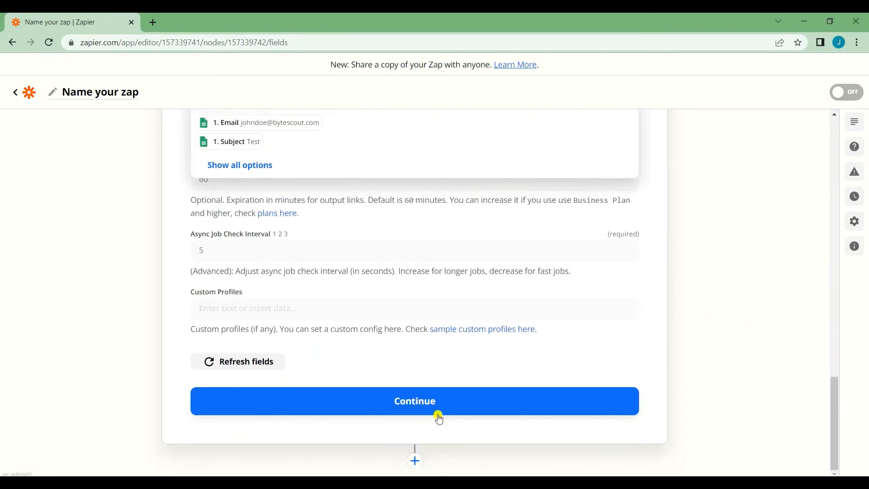
click(415, 401)
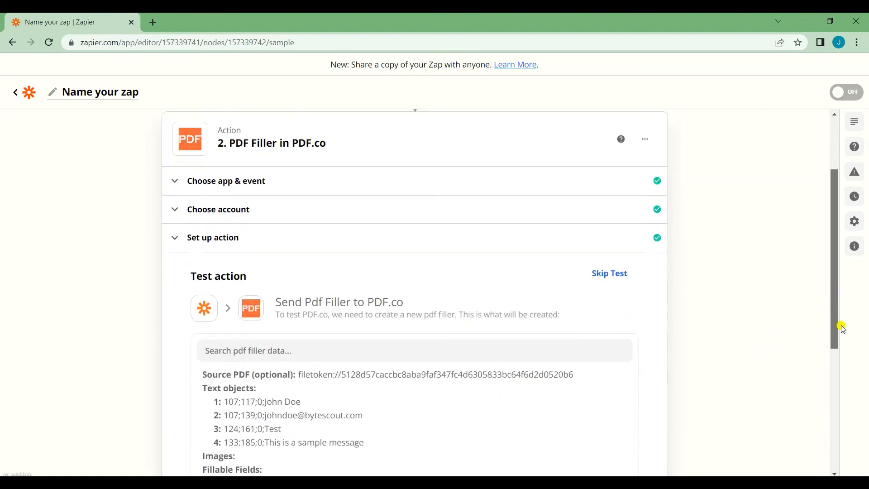
scroll(down, 3)
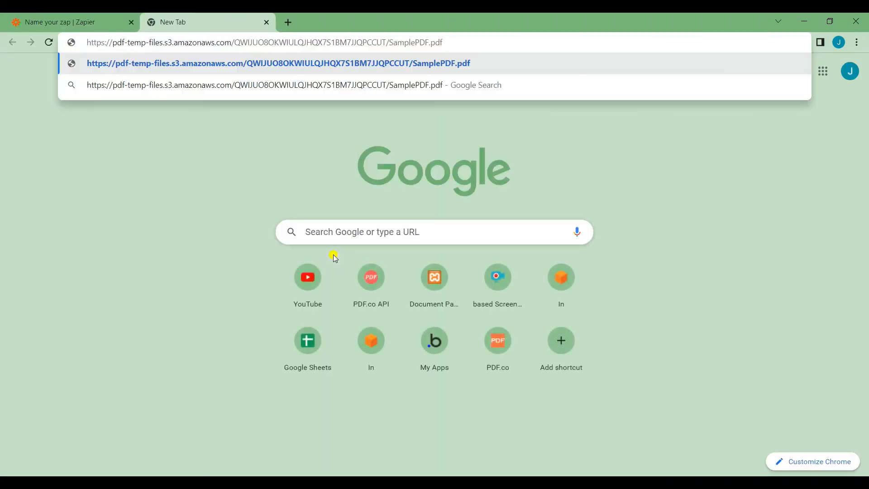
Load the generated submissions summary PDF from its output URL in Chrome.
key(Enter)
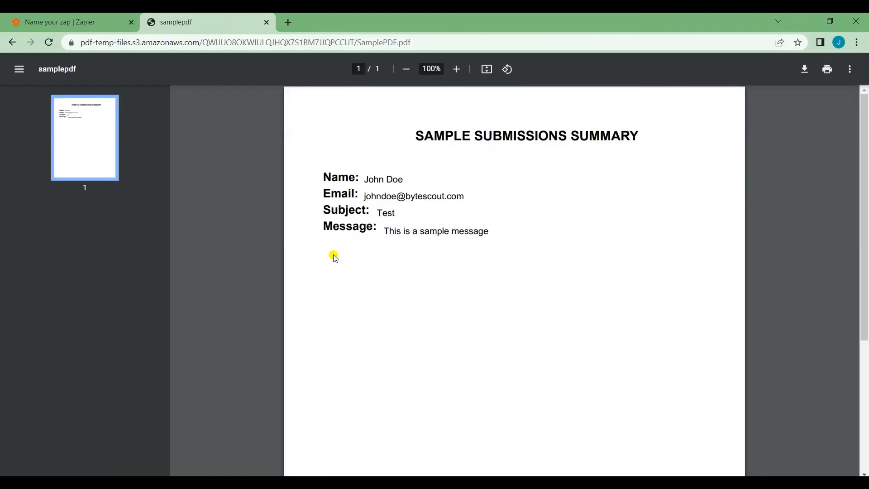
mouse_move(542, 274)
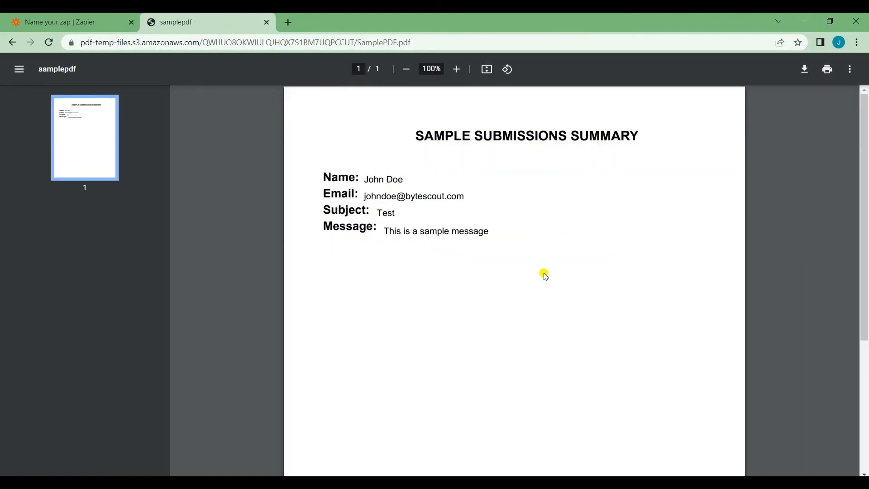
mouse_move(418, 248)
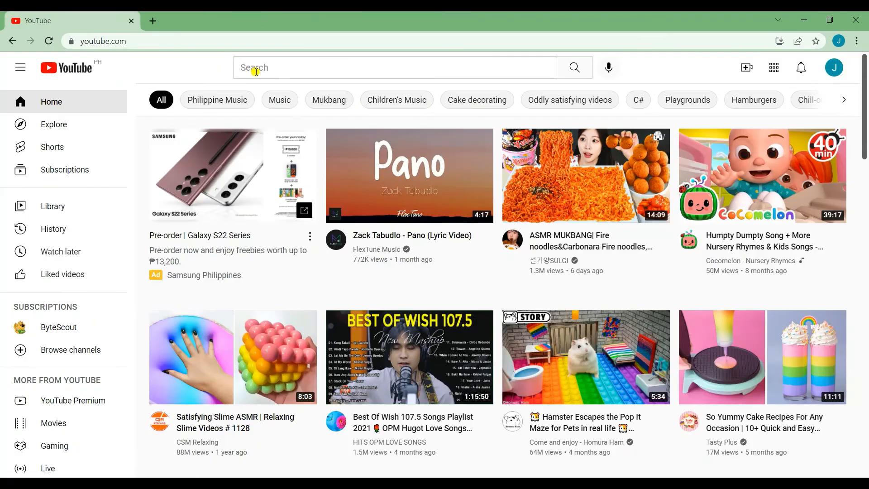
Search YouTube for 'pdf.co' and subscribe to the PDF.co channel.
text(pdf.co)
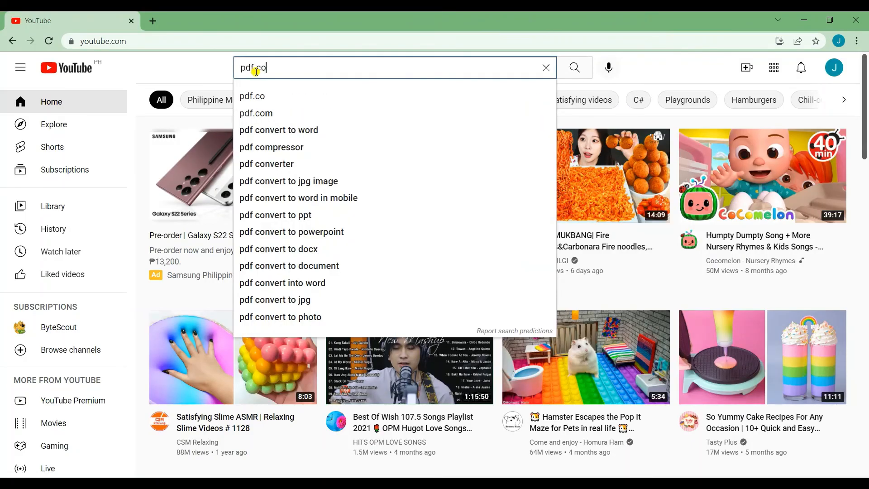
click(574, 67)
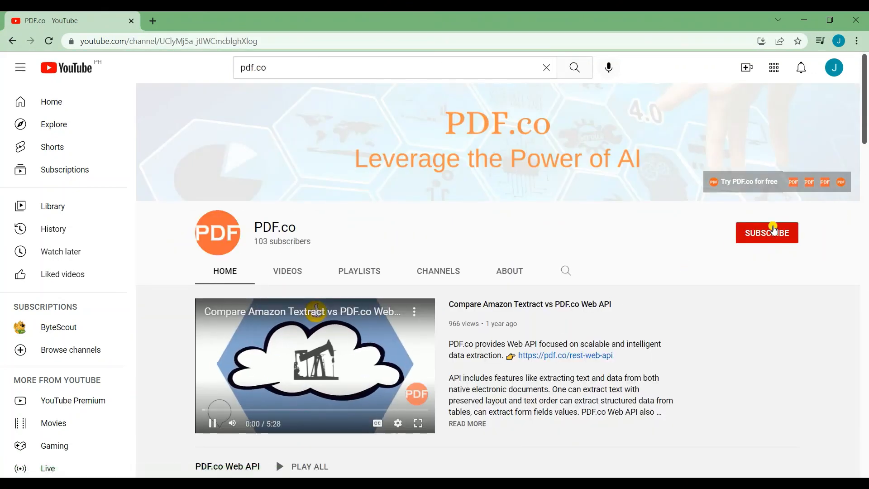
click(767, 233)
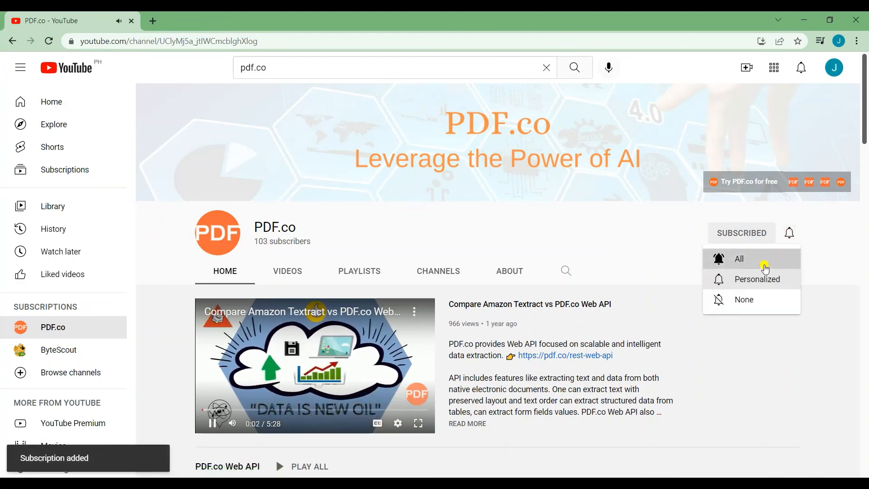